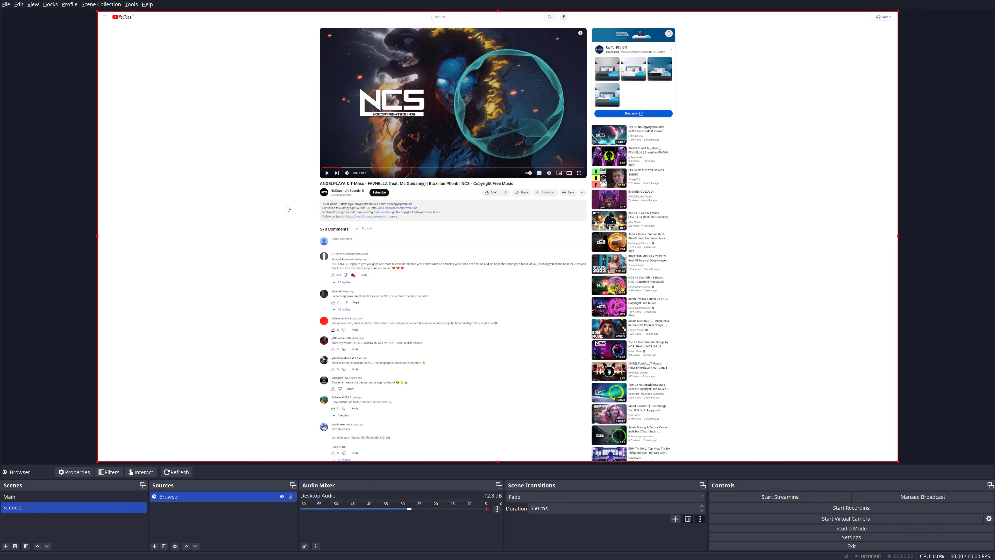
mouse_move(283, 209)
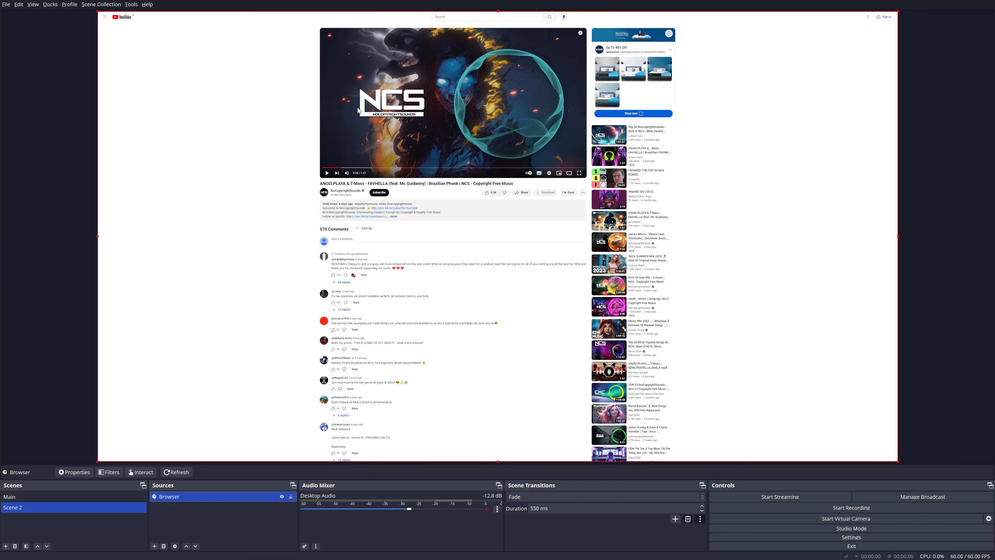
Enable 'Control audio via OBS' in the YouTube Browser source's properties
double_click(169, 497)
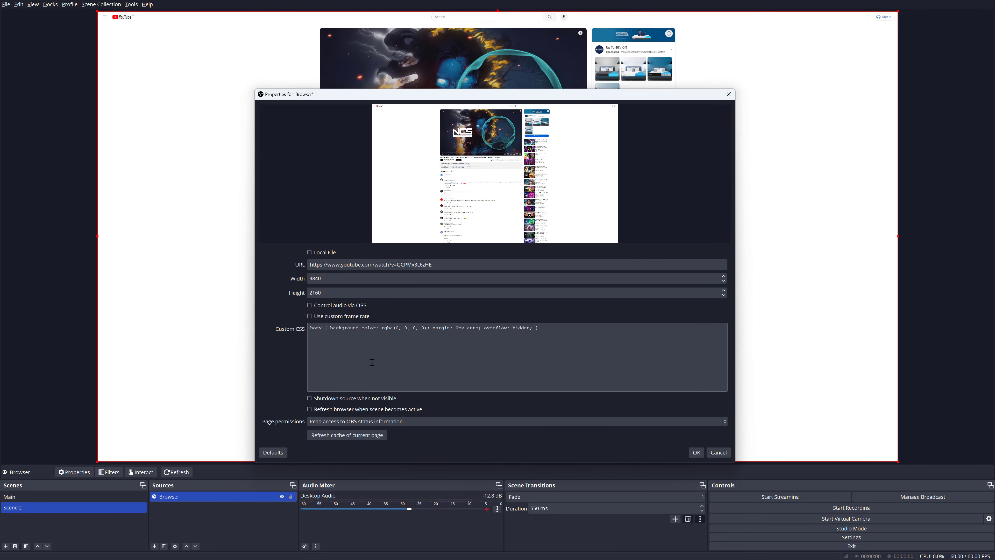
left_click(695, 452)
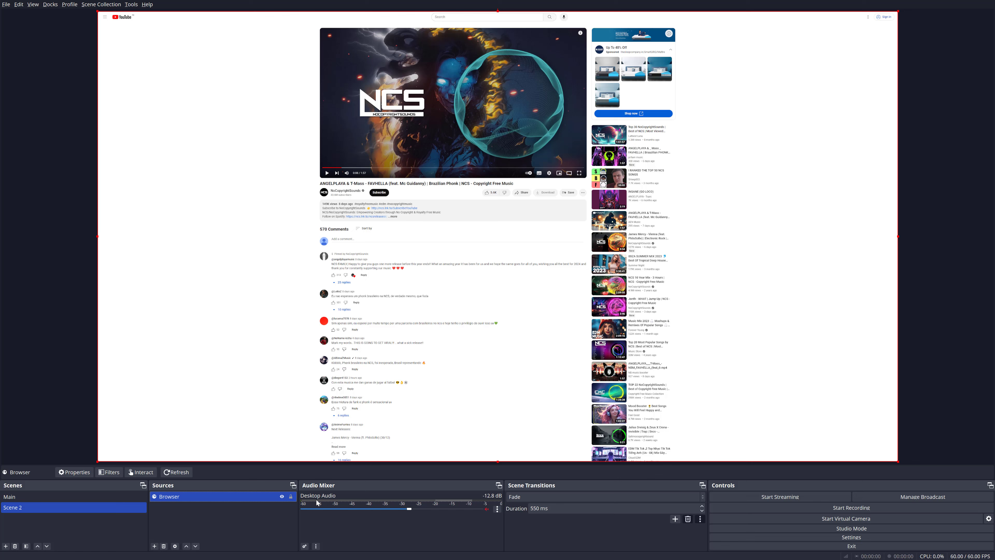
mouse_move(339, 394)
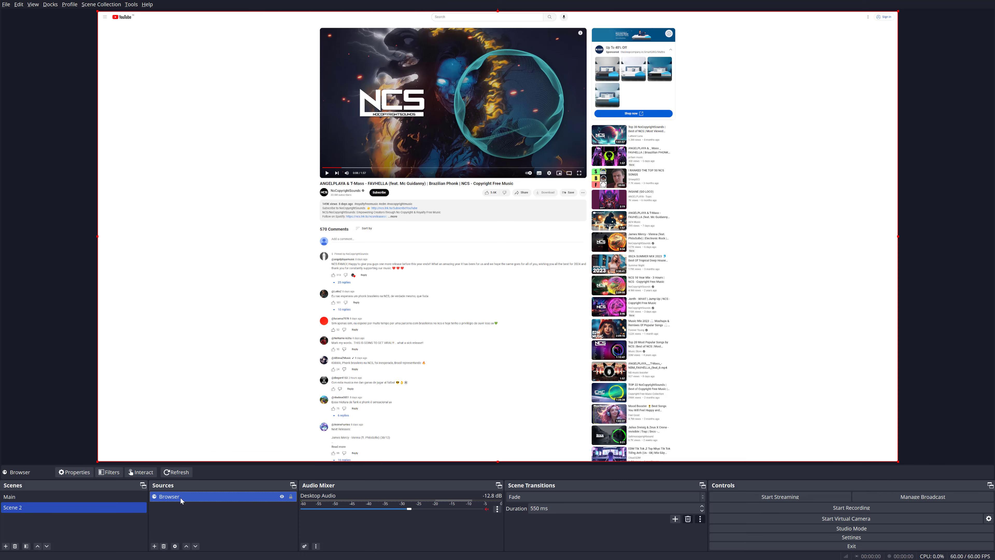
right_click(170, 497)
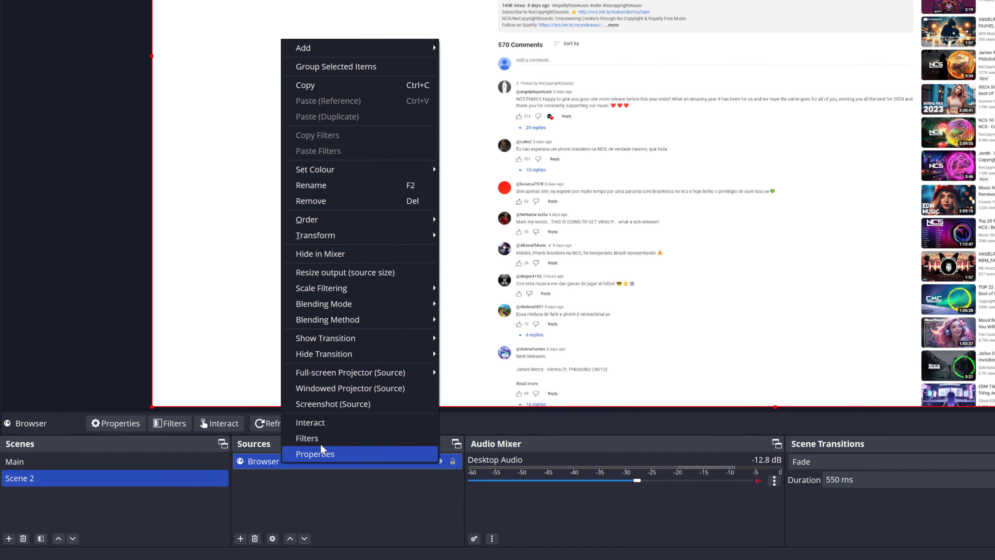
left_click(316, 453)
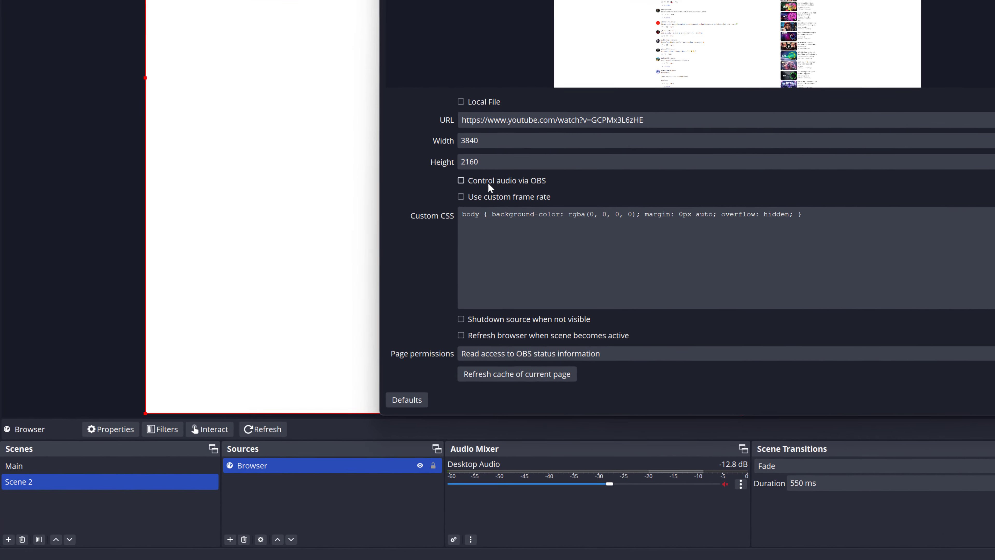
left_click(461, 180)
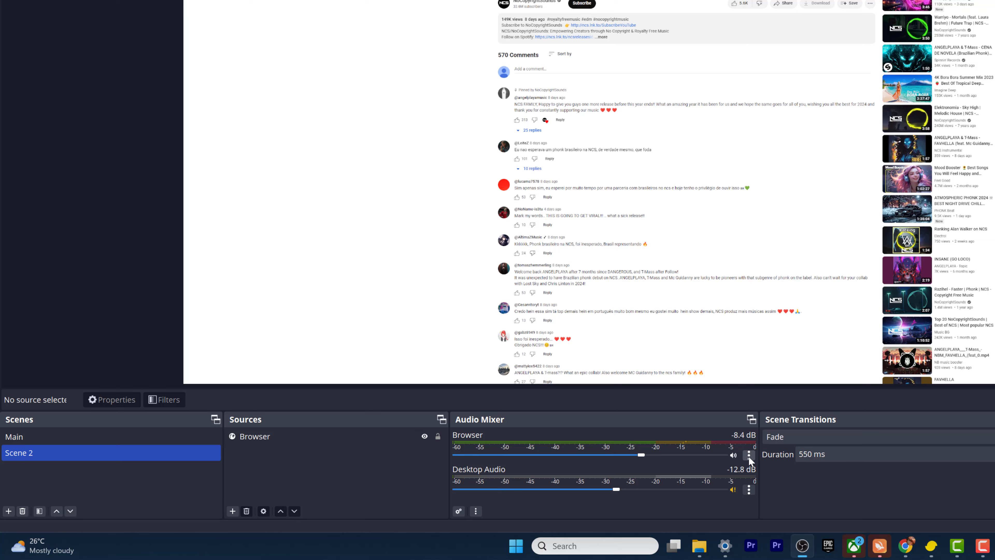
Set the Browser channel's Audio Monitoring to 'Monitor and Output' in Advanced Audio Properties
left_click(748, 455)
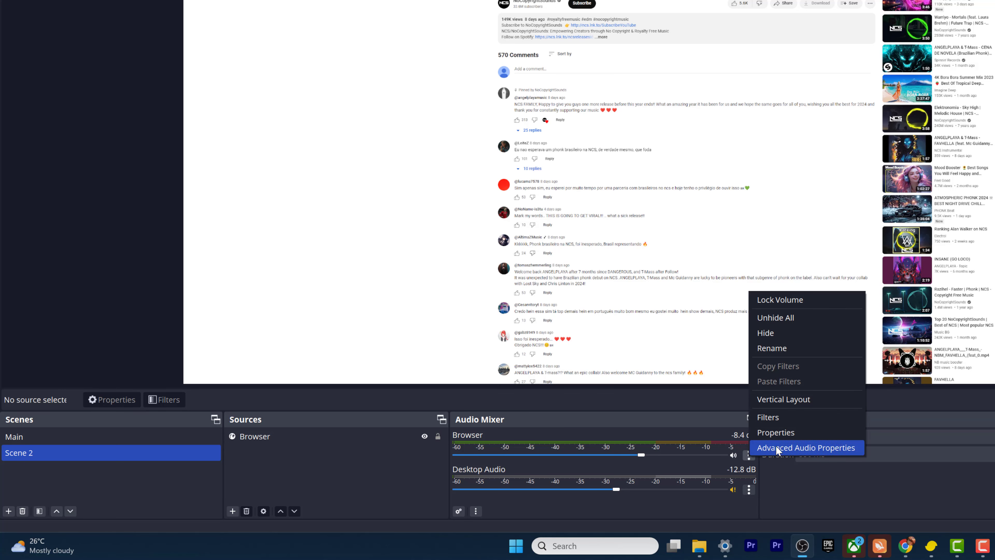
left_click(805, 447)
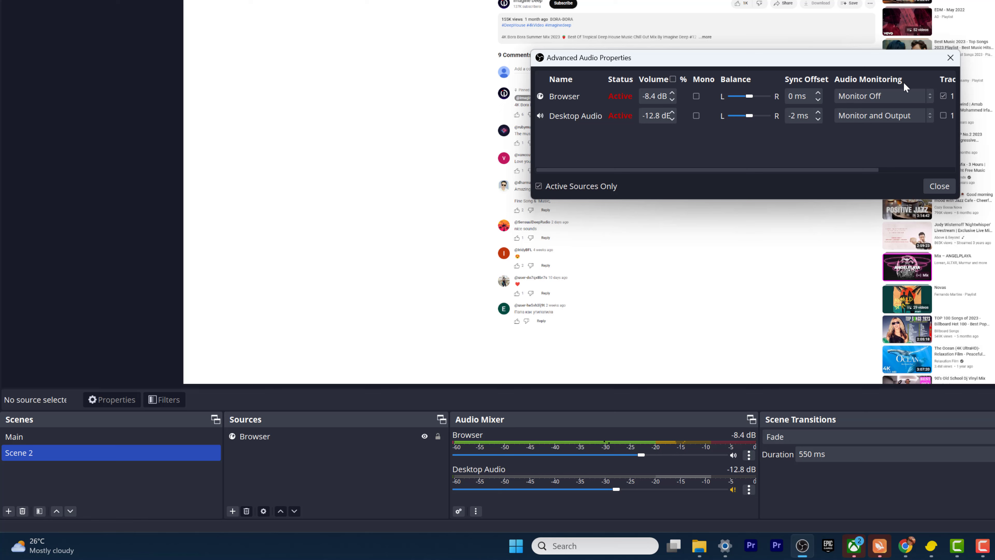
left_click(881, 95)
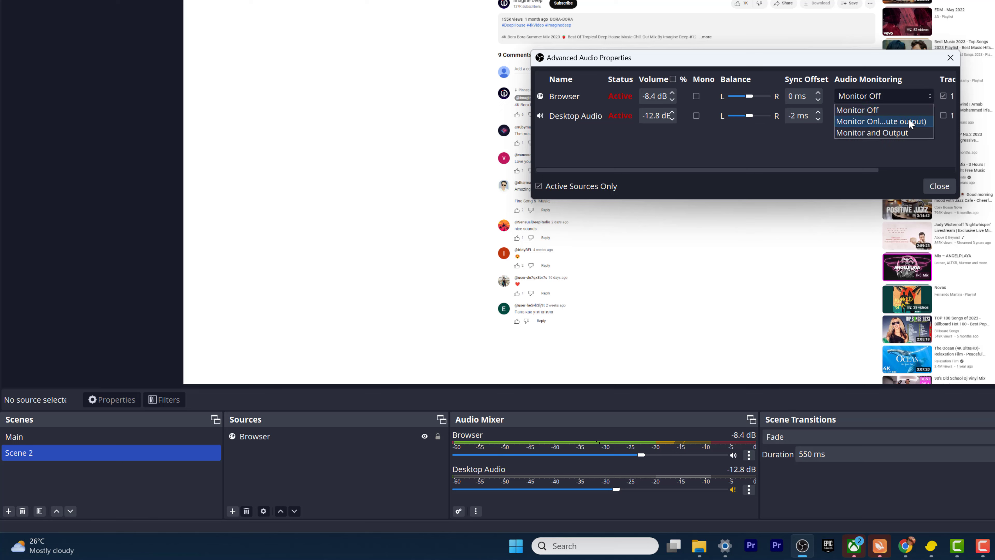
left_click(872, 133)
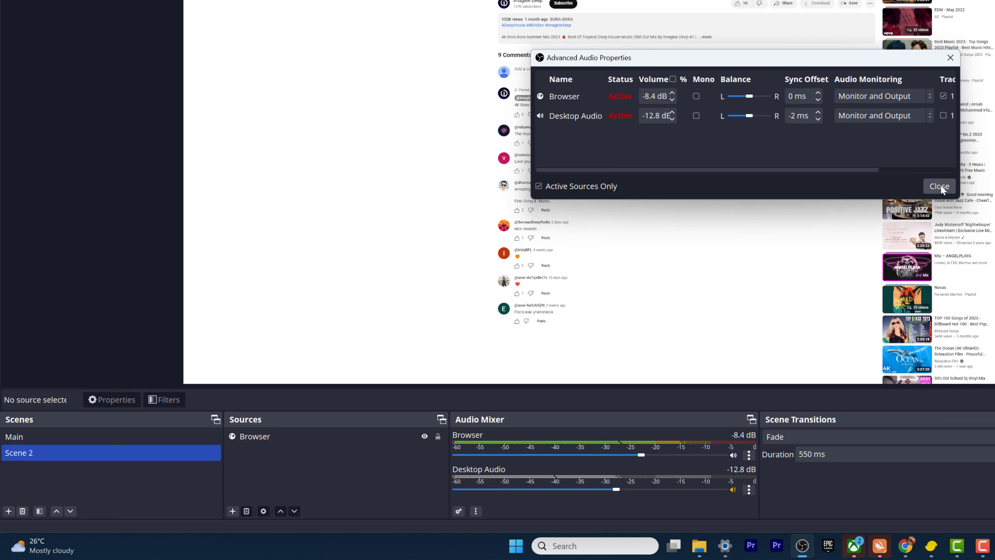
left_click(939, 186)
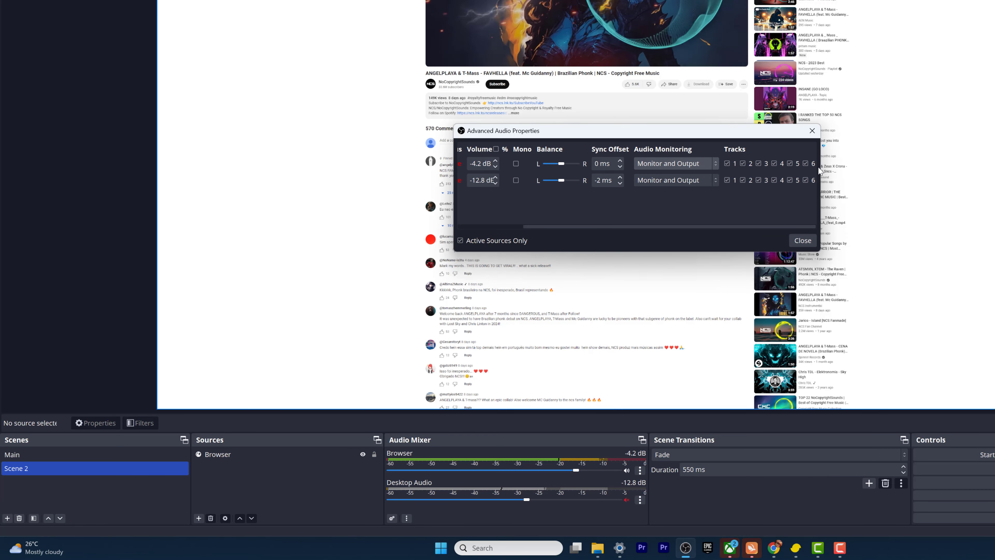
Raise the Browser volume to -4.2 dB and close Advanced Audio Properties
scroll("left", 3)
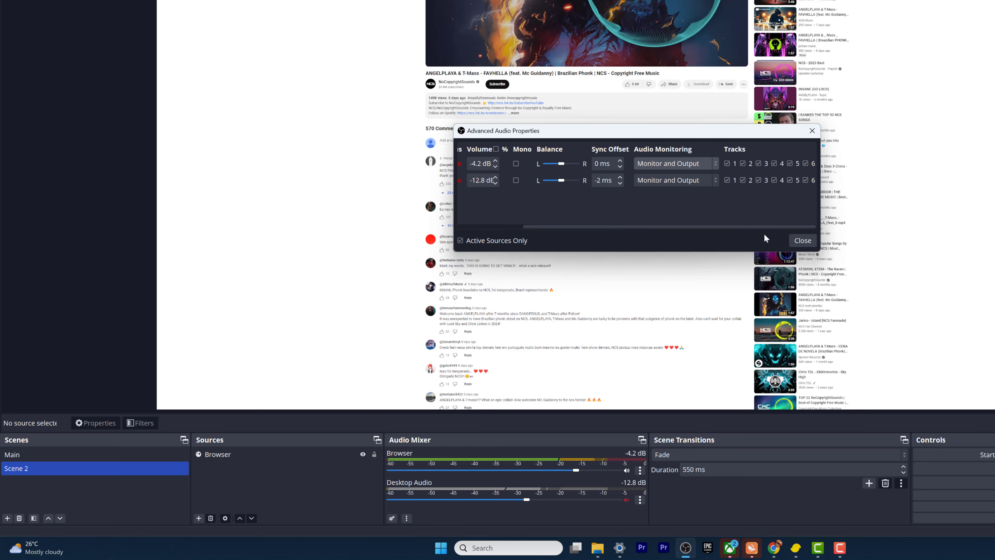
left_click(803, 240)
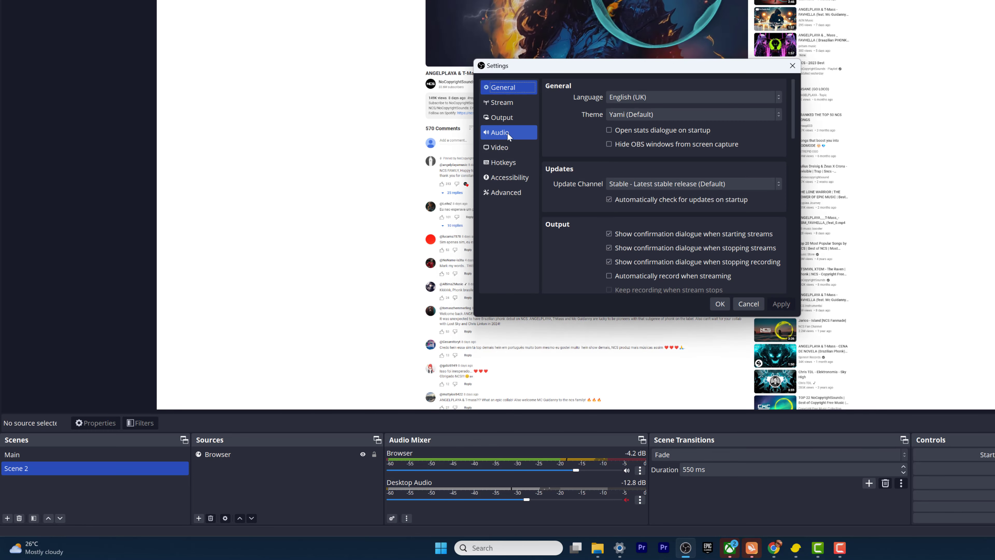
Choose Headphones (Min_M90) as the global Desktop Audio device in Audio settings
left_click(501, 132)
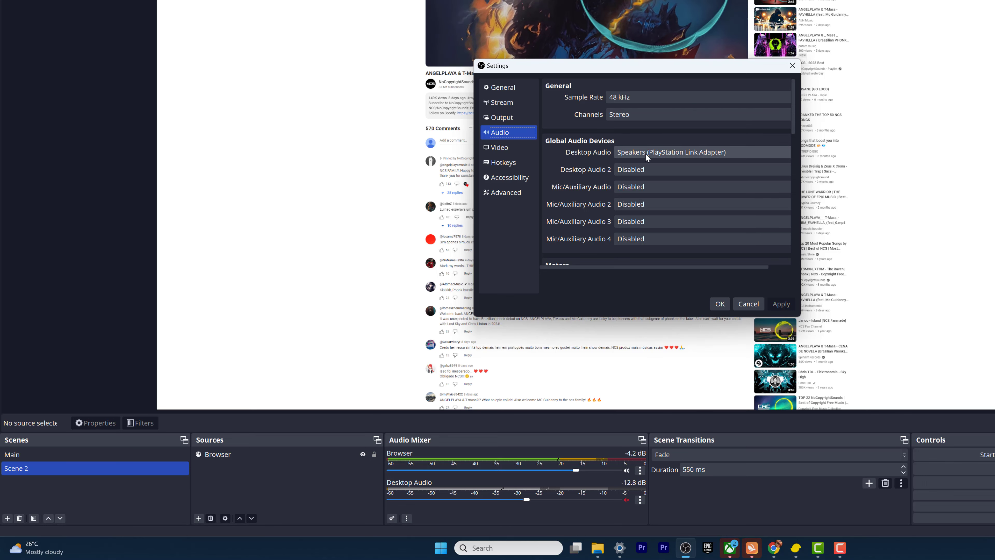
left_click(698, 152)
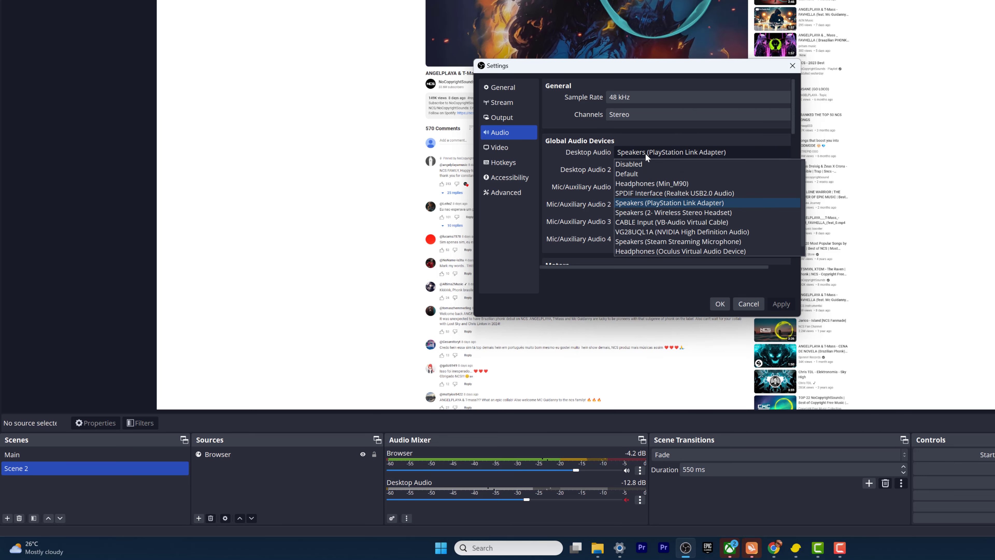
mouse_move(678, 189)
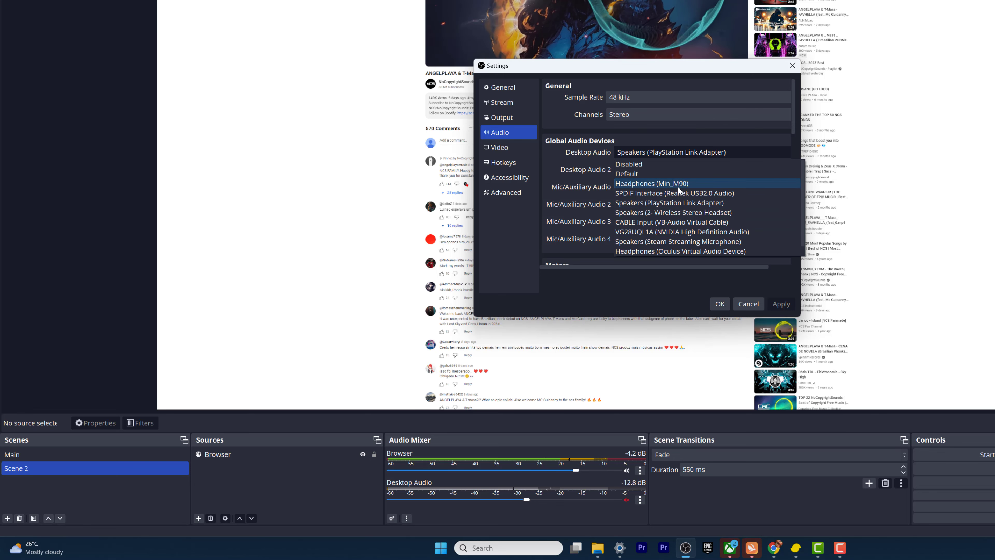
left_click(649, 183)
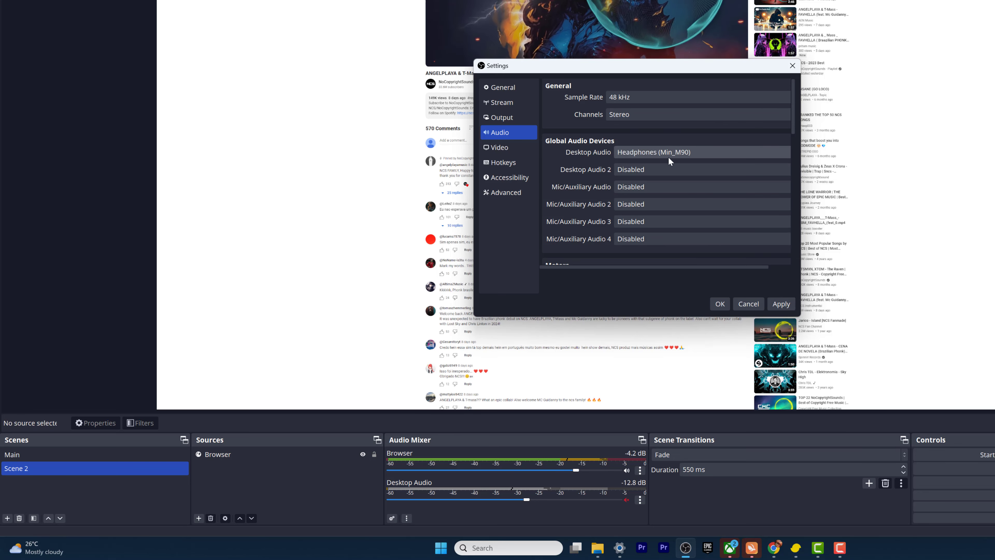
mouse_move(713, 229)
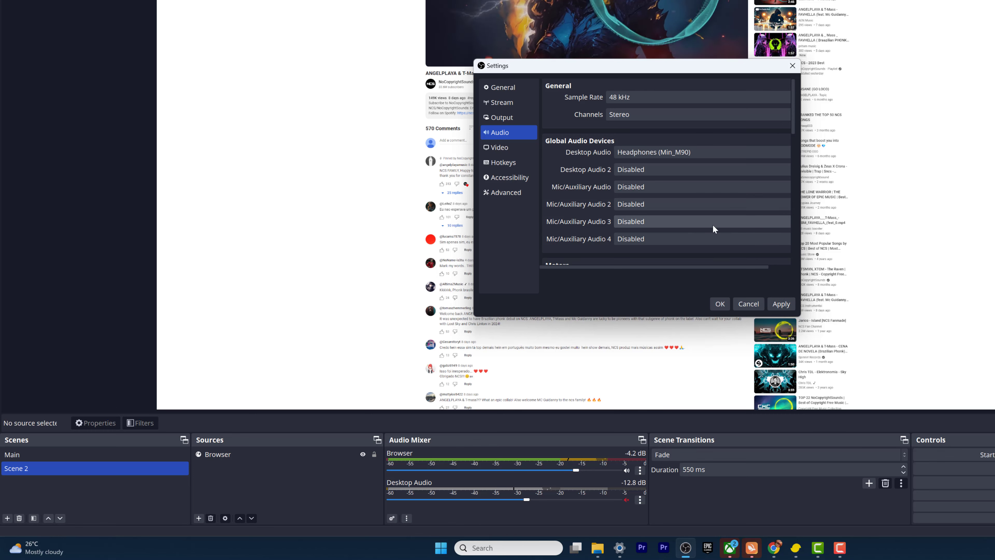
Choose Headphones (Min_M90) as Monitoring Device under Advanced, then apply and confirm
scroll("down", 3)
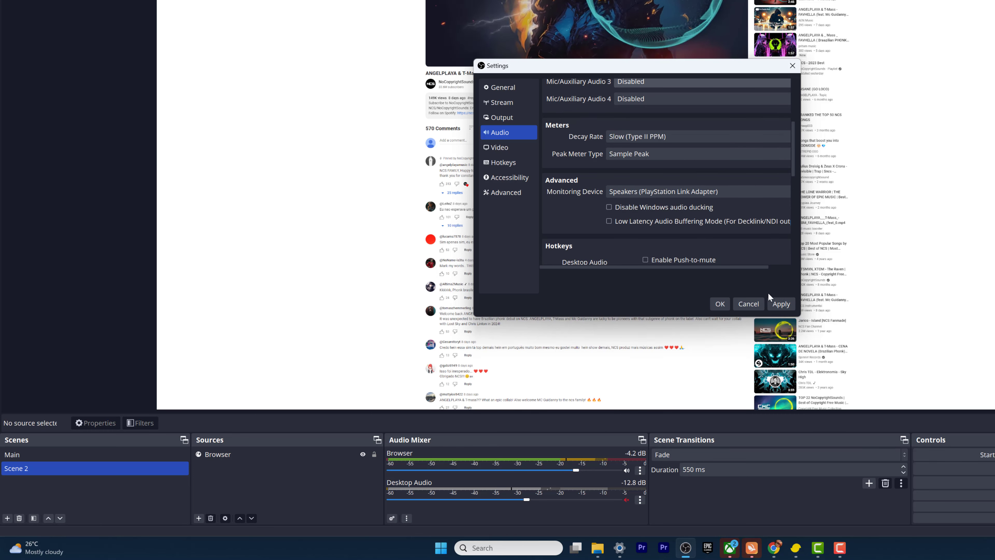
mouse_move(613, 177)
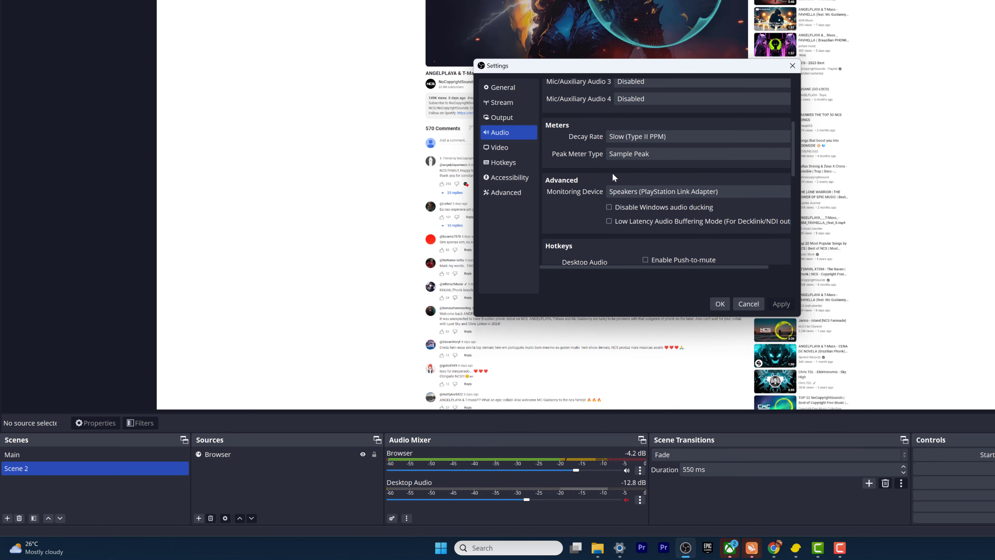
scroll("down", 3)
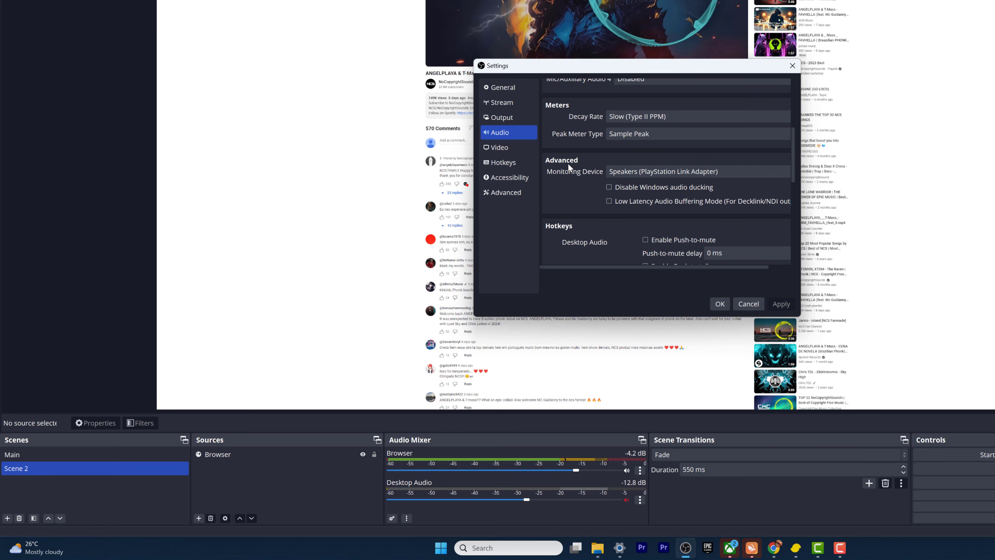
mouse_move(620, 227)
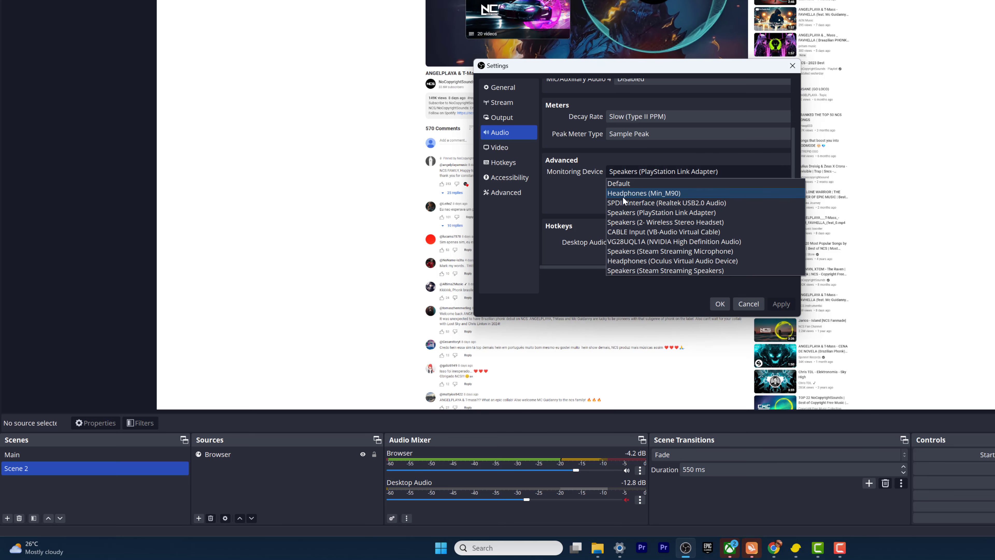
left_click(643, 192)
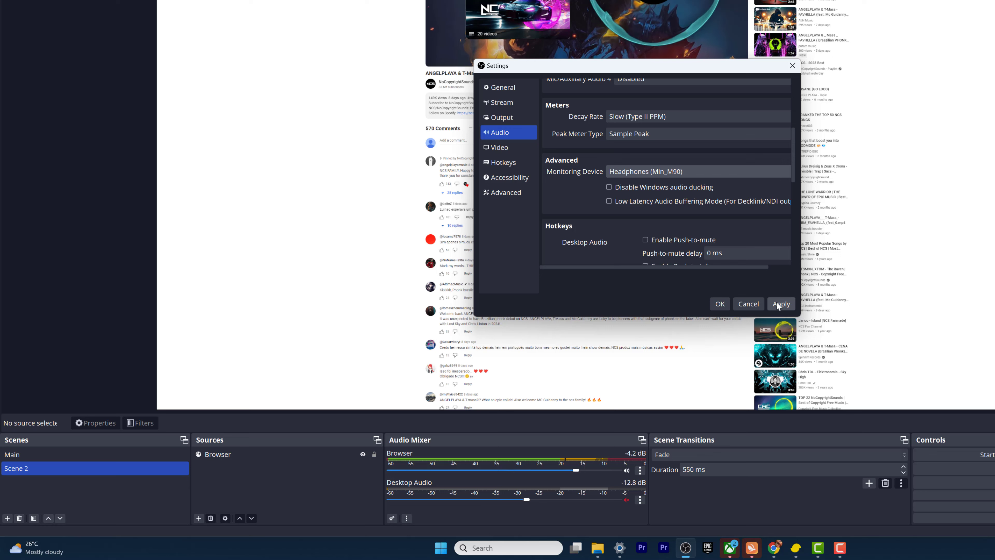
left_click(781, 303)
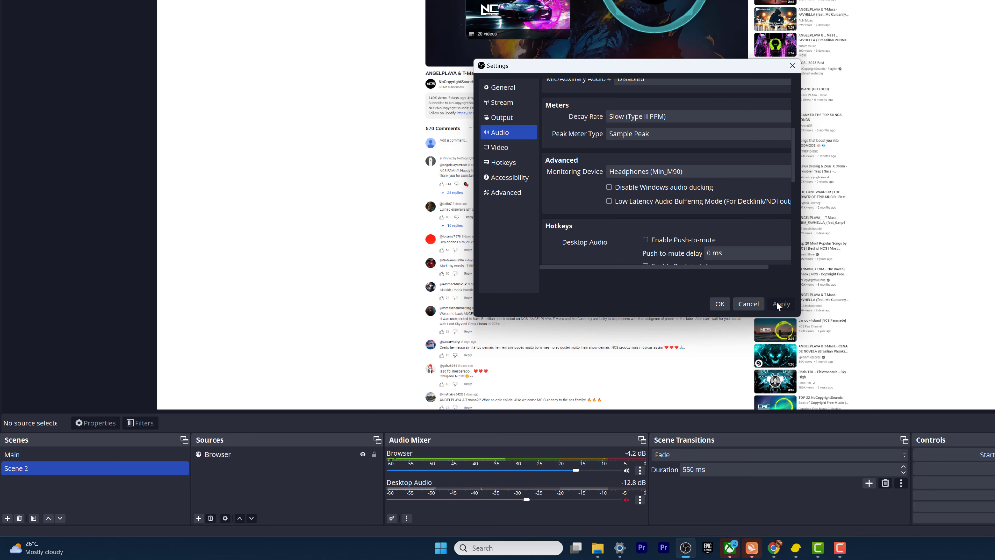
left_click(719, 303)
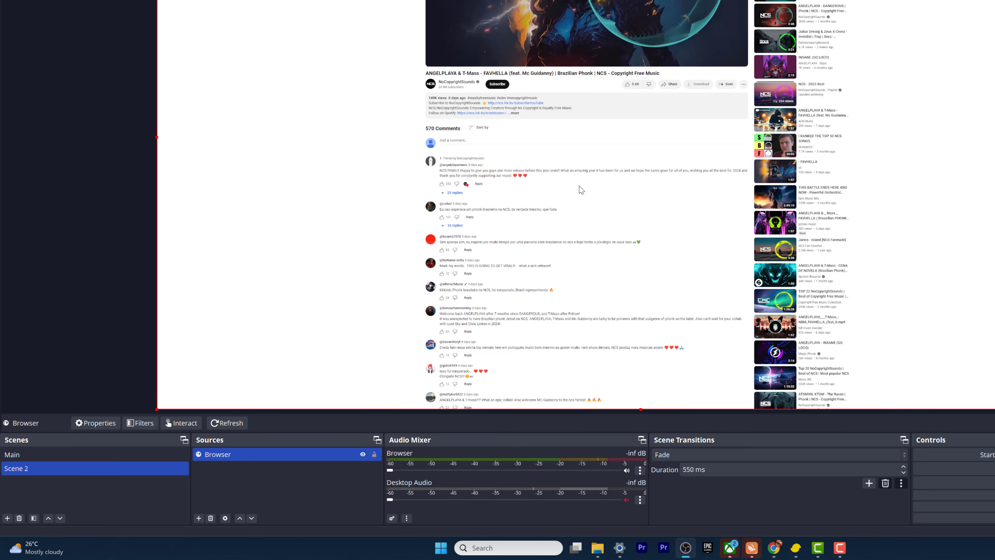